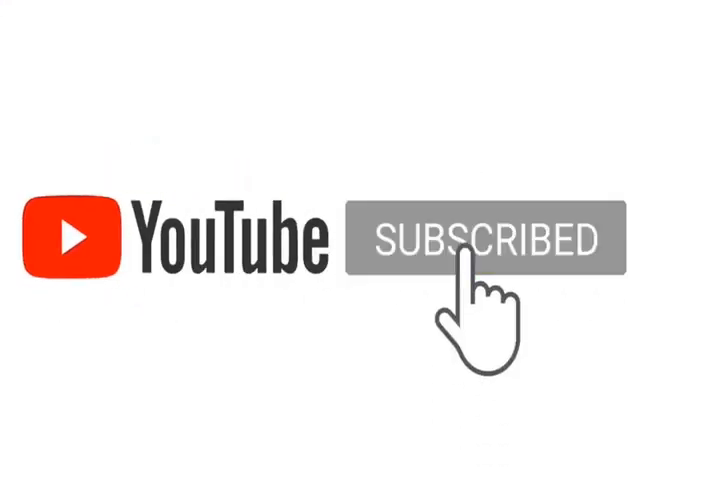
pyautogui.click(476, 240)
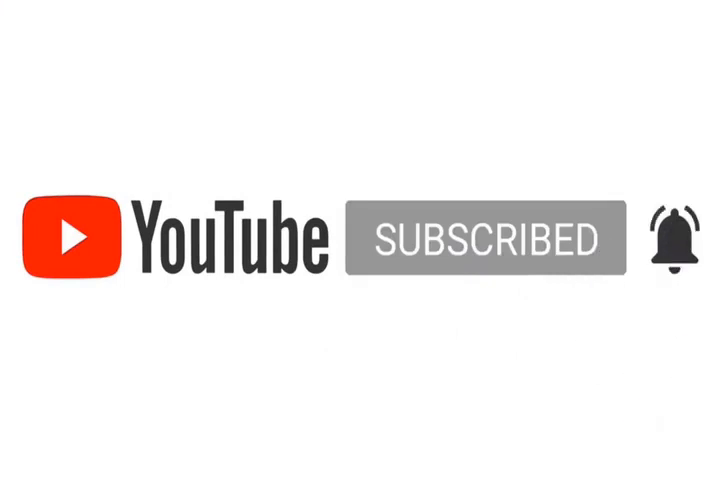